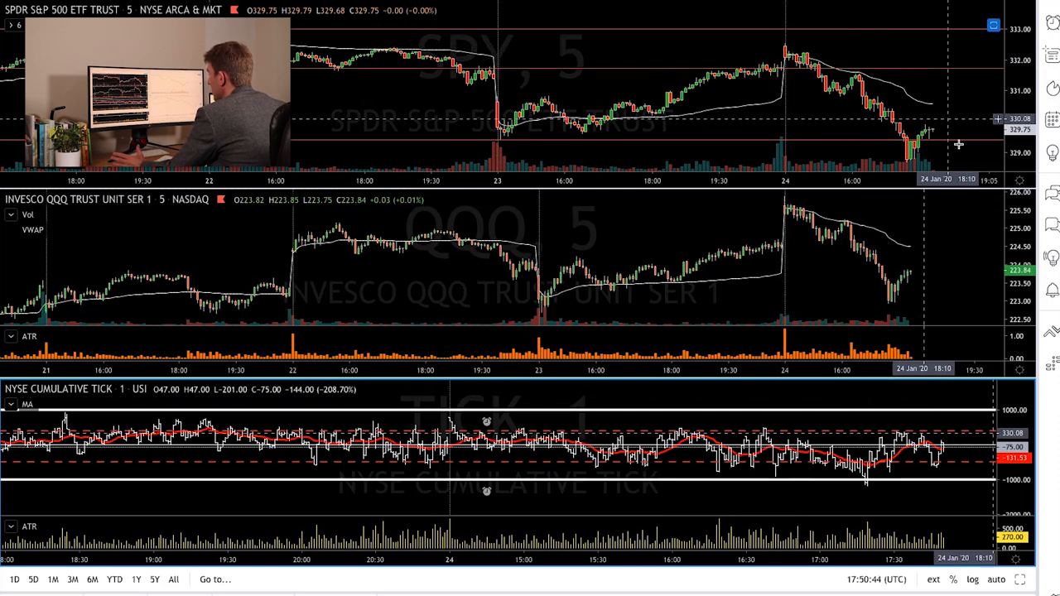
mouse_move(917, 149)
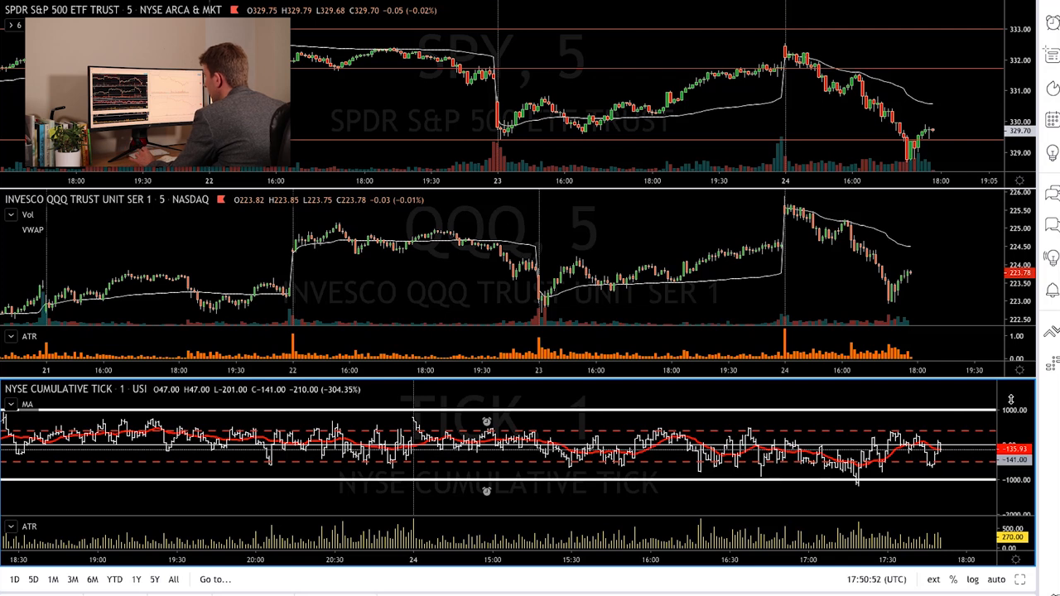
mouse_move(478, 492)
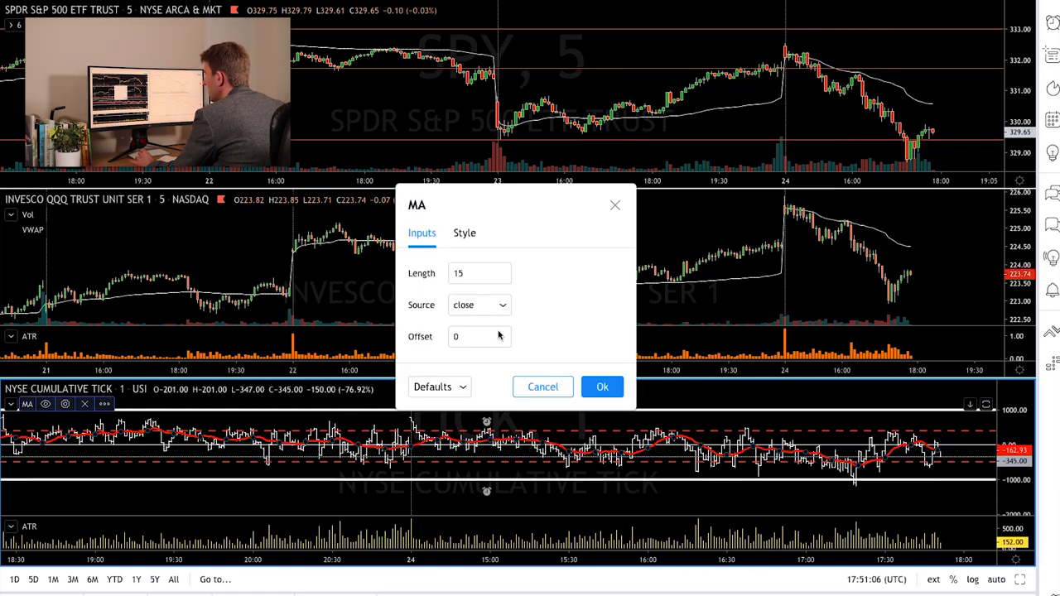
Confirm the TICK moving average settings with length 15 on close prices.
left_click(602, 387)
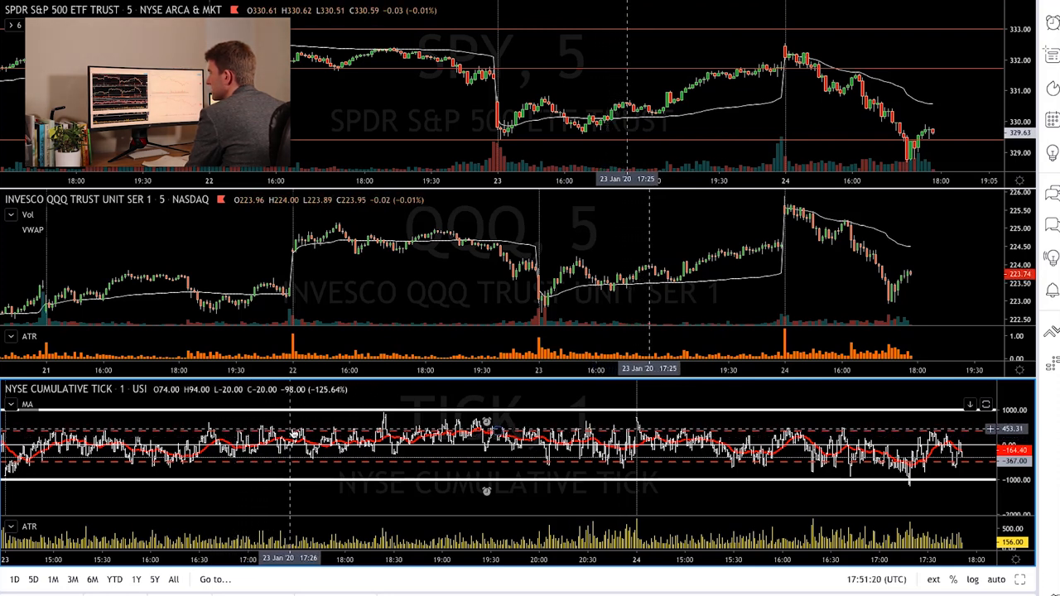
mouse_move(158, 467)
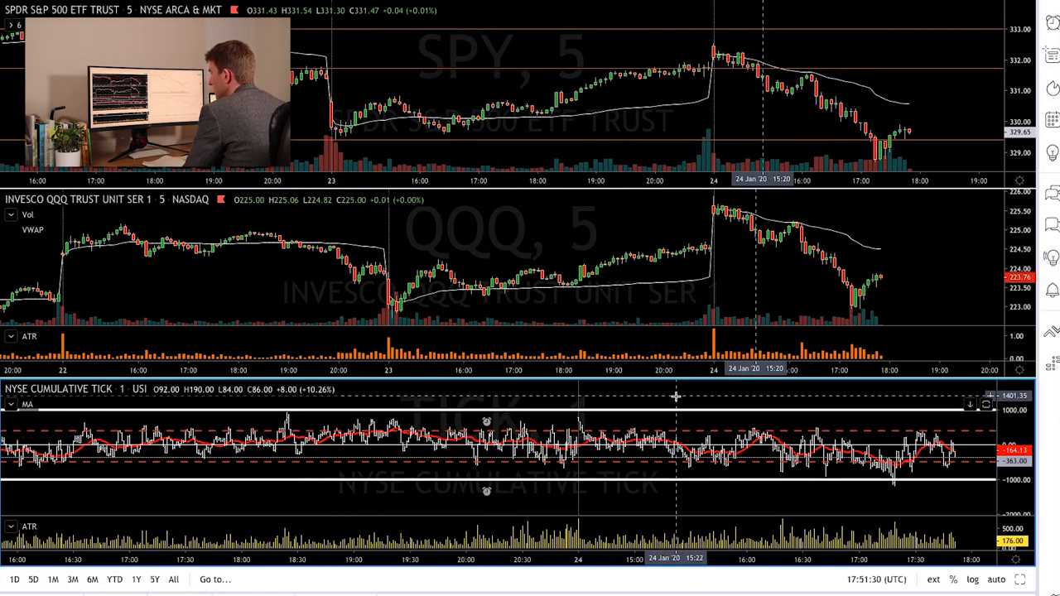
mouse_move(798, 466)
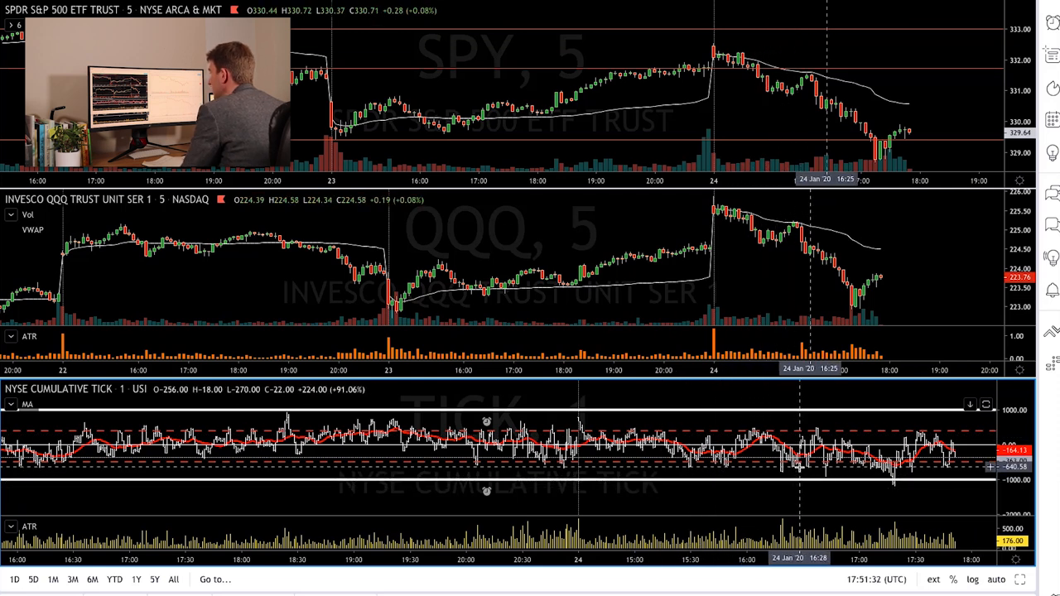
mouse_move(783, 484)
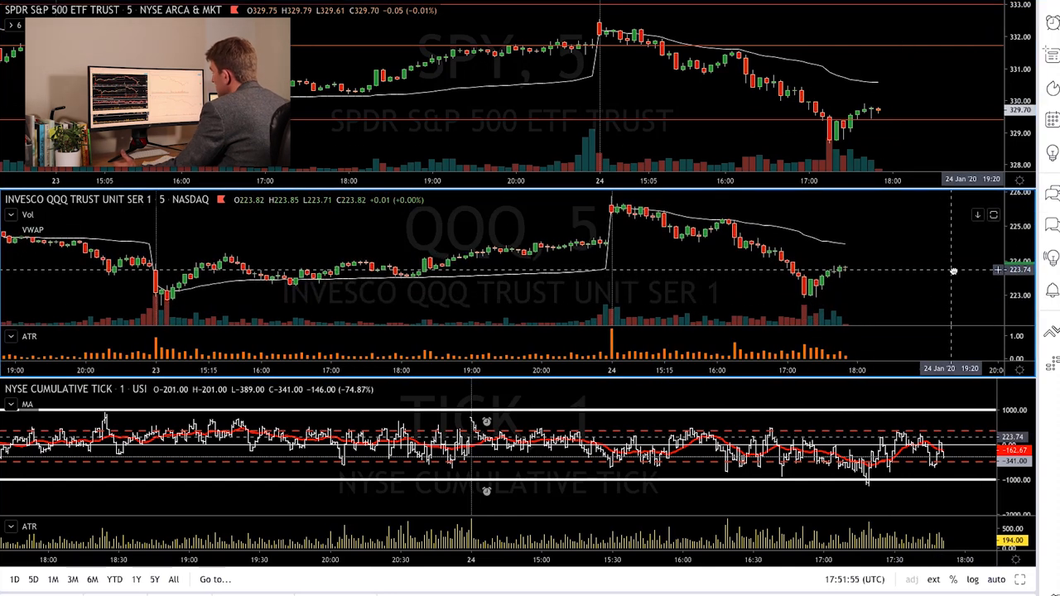
mouse_move(842, 299)
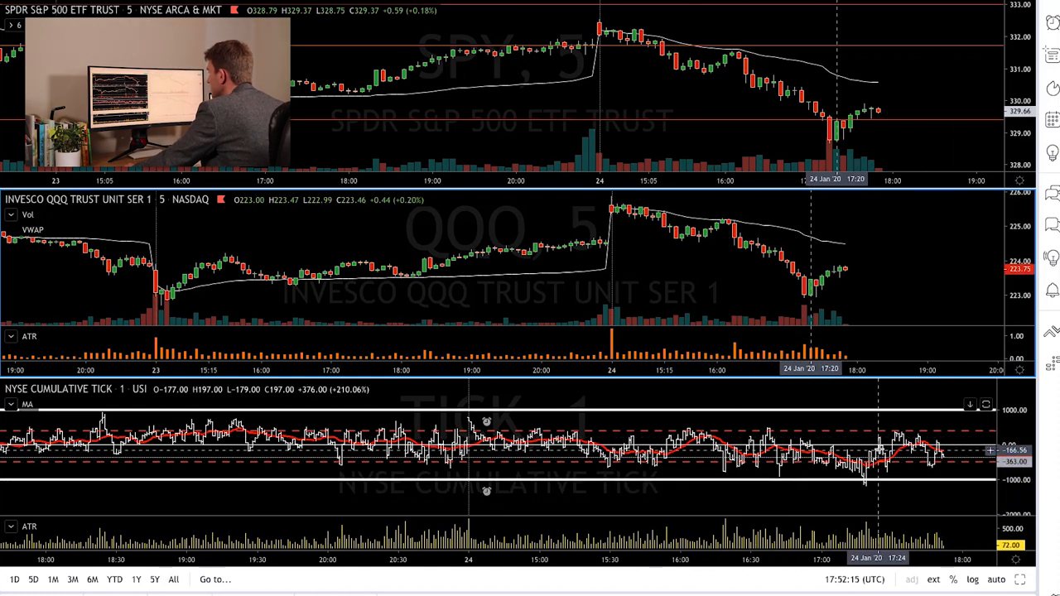
mouse_move(868, 479)
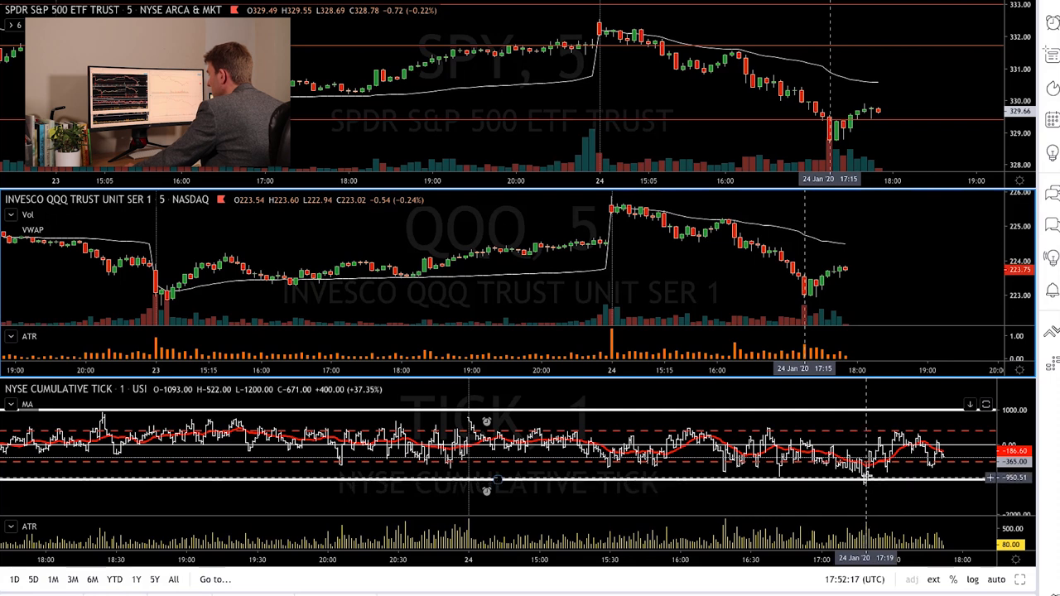
mouse_move(899, 254)
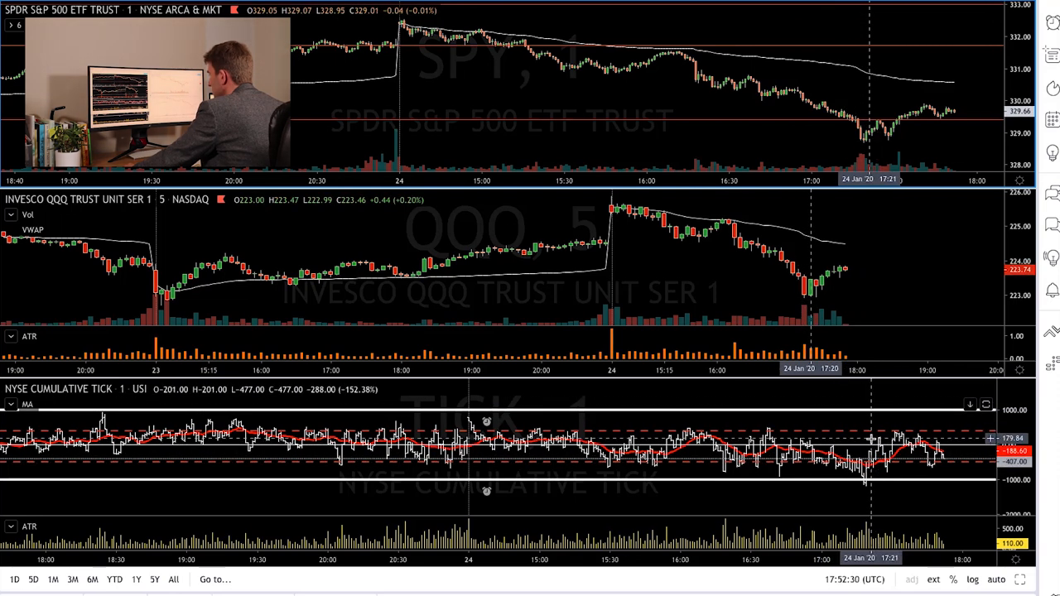
mouse_move(857, 489)
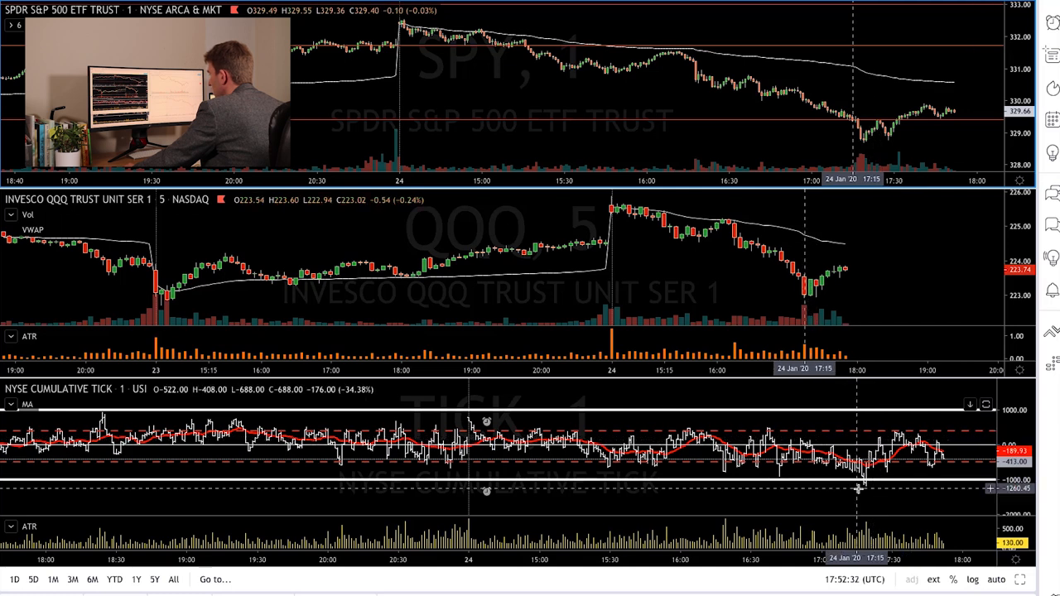
mouse_move(886, 468)
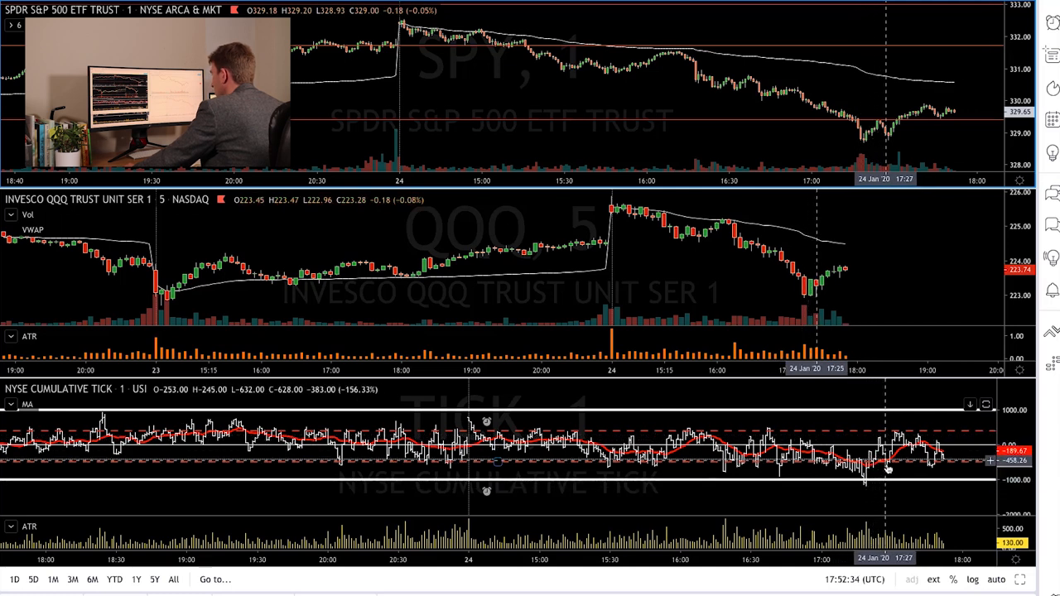
mouse_move(877, 123)
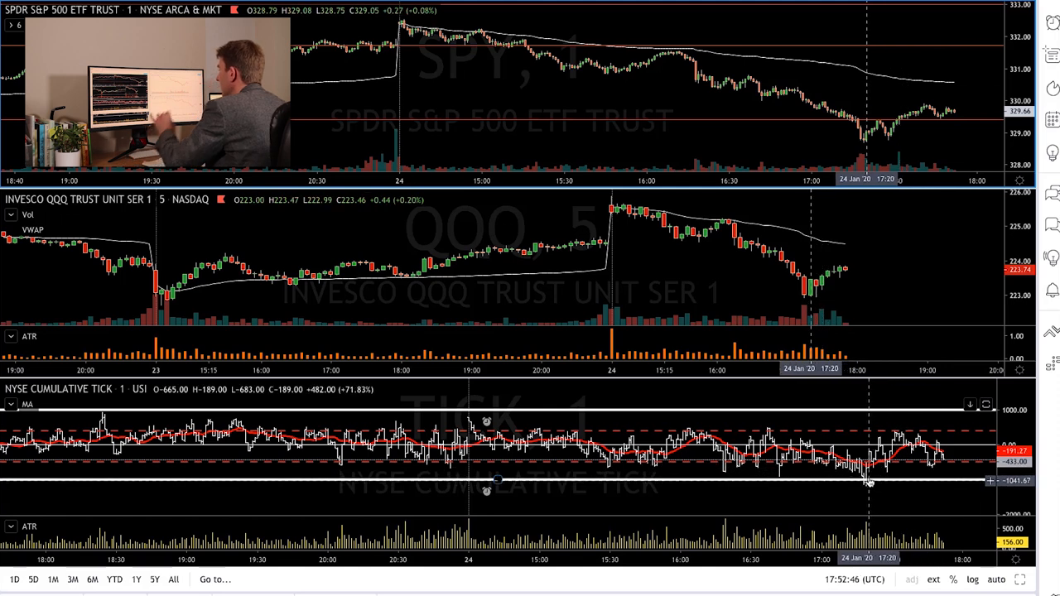
mouse_move(884, 464)
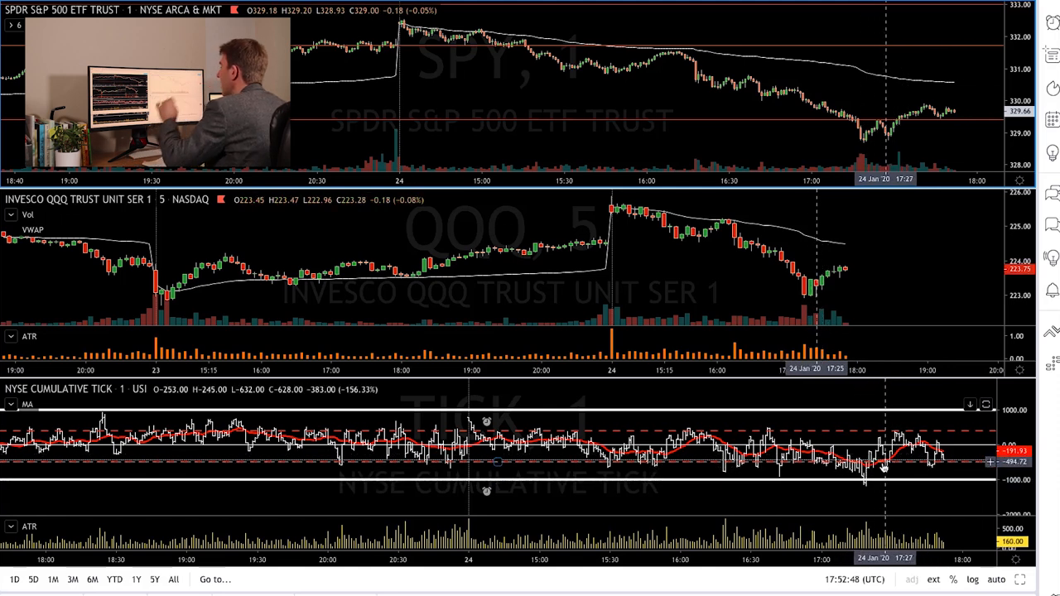
mouse_move(845, 464)
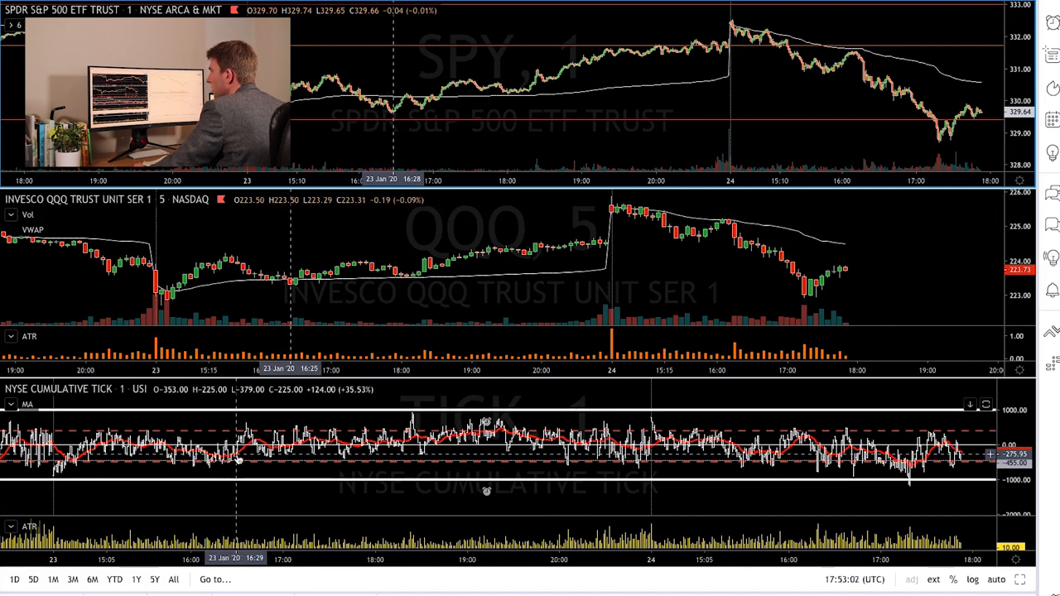
mouse_move(225, 461)
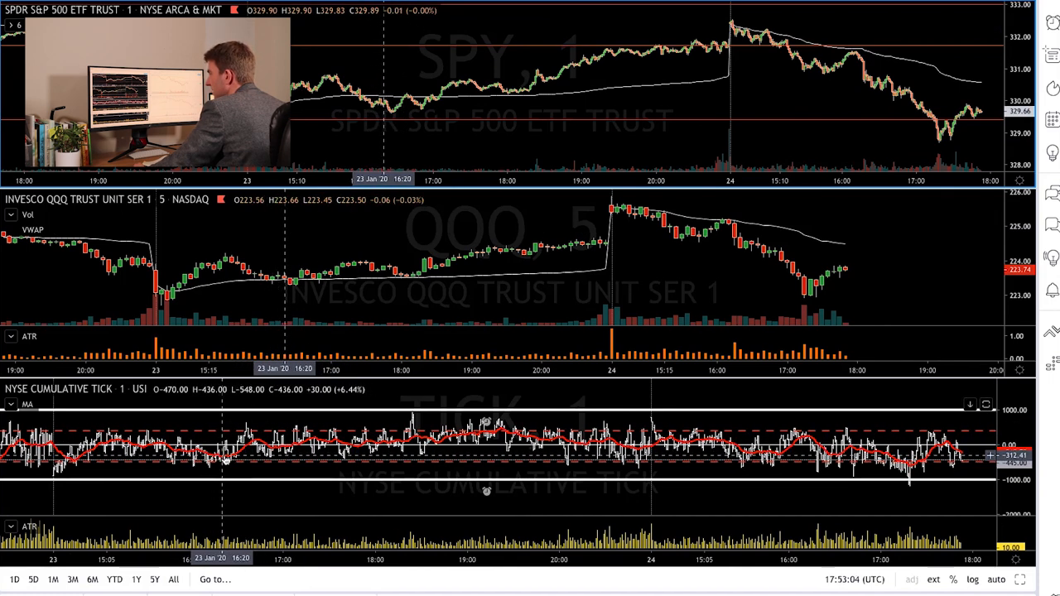
mouse_move(140, 478)
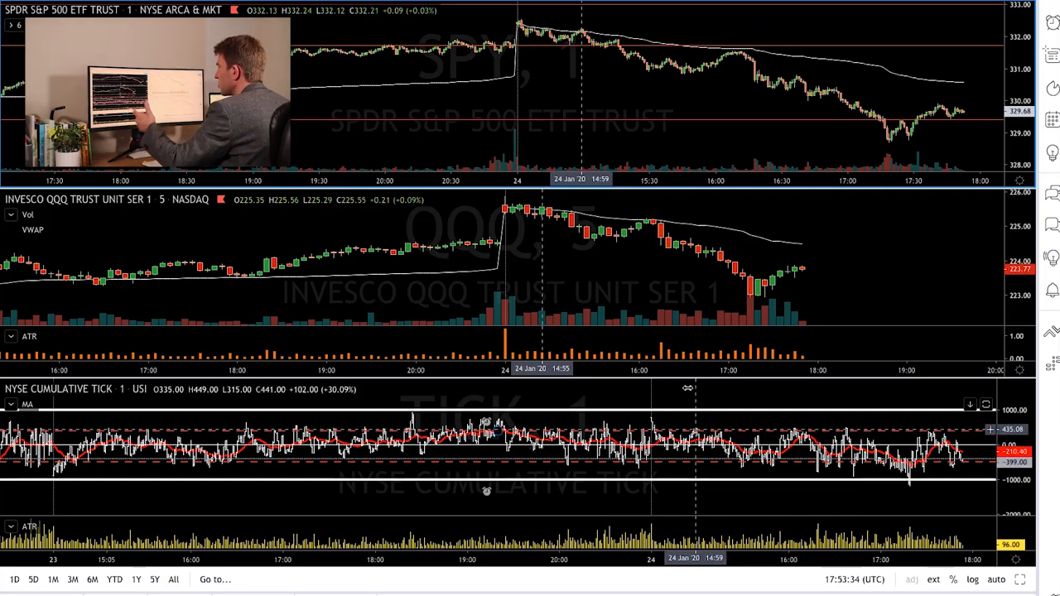
mouse_move(584, 37)
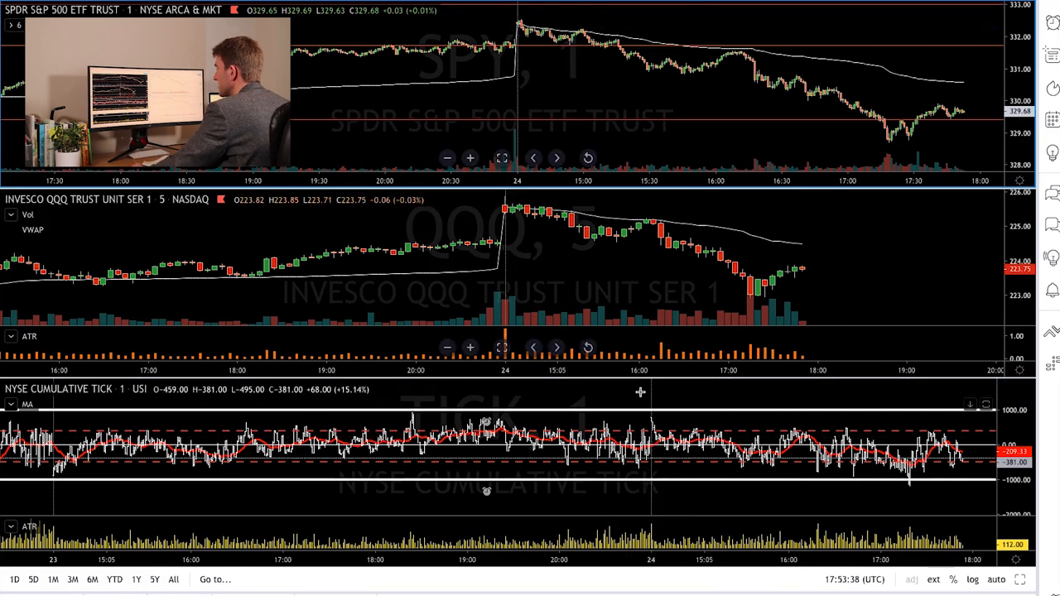
mouse_move(591, 53)
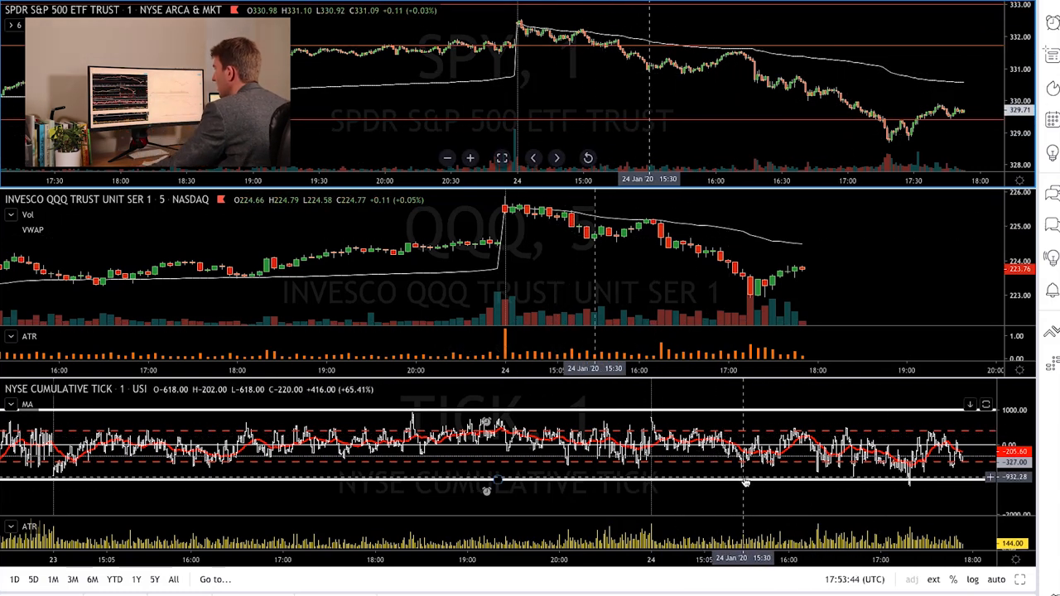
mouse_move(745, 466)
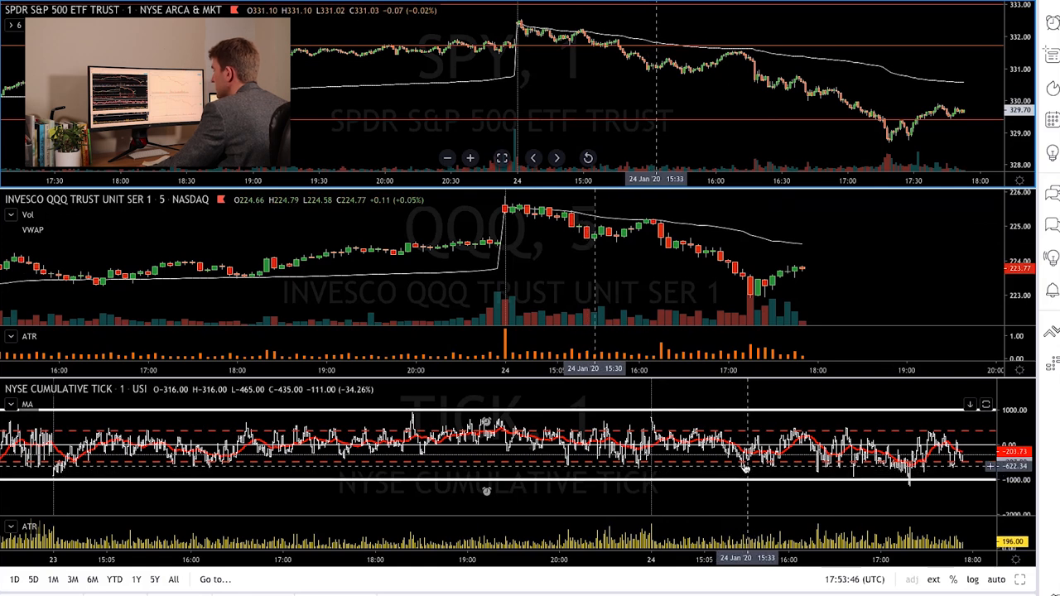
mouse_move(646, 71)
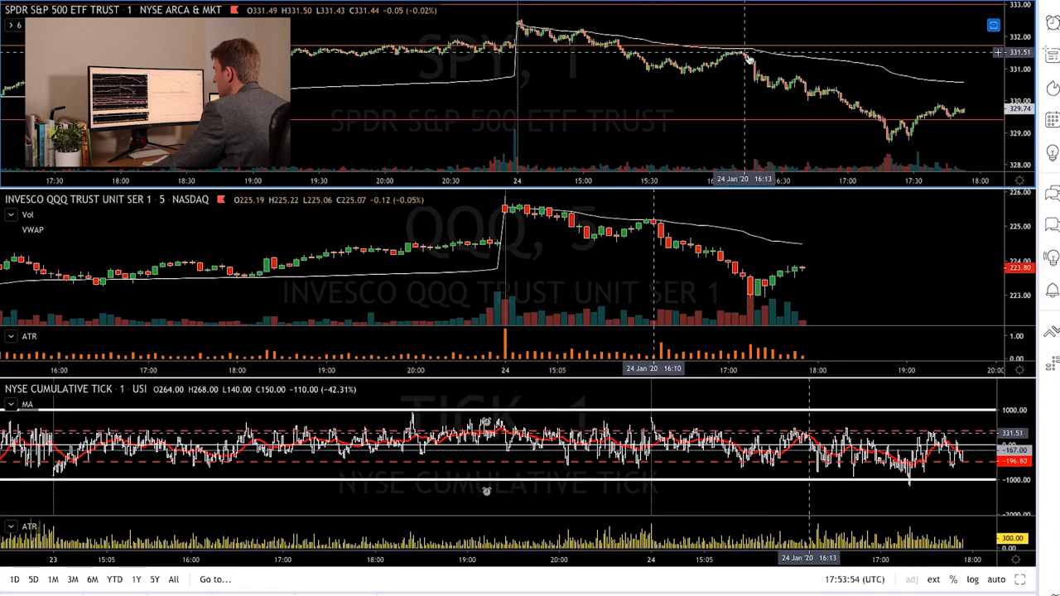
mouse_move(733, 63)
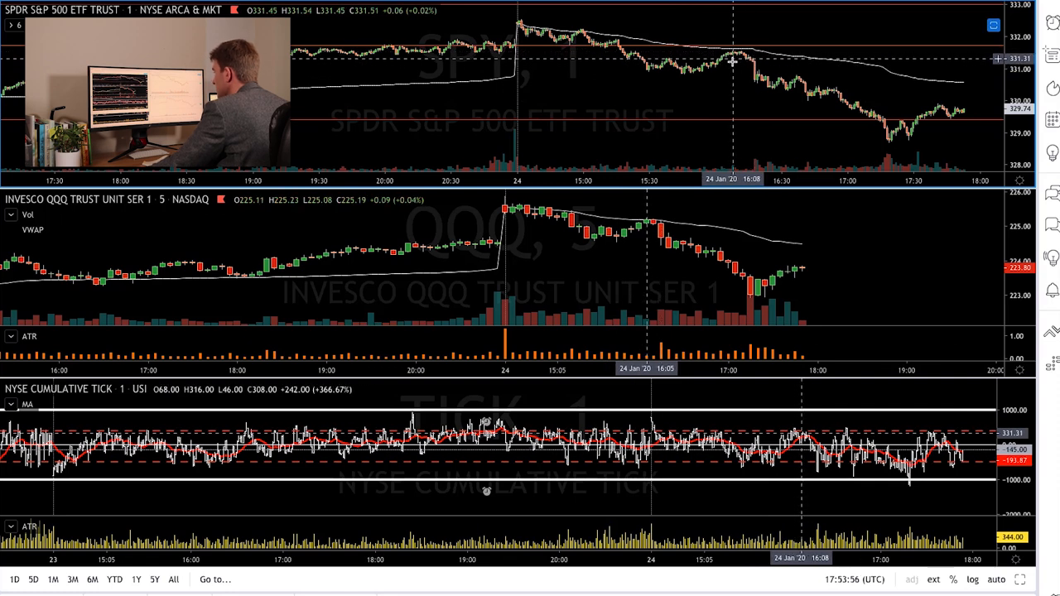